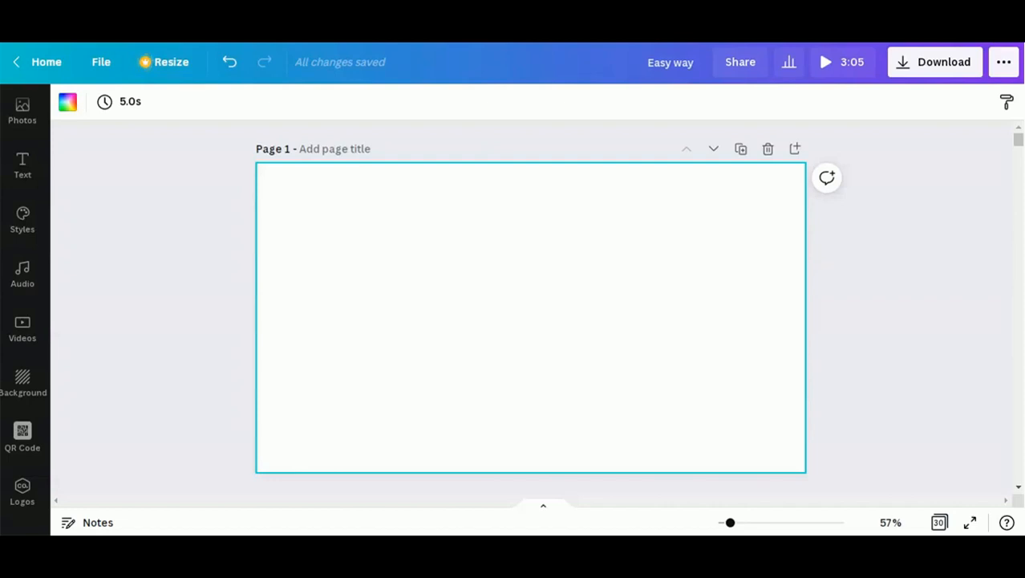
mouse_move(483, 293)
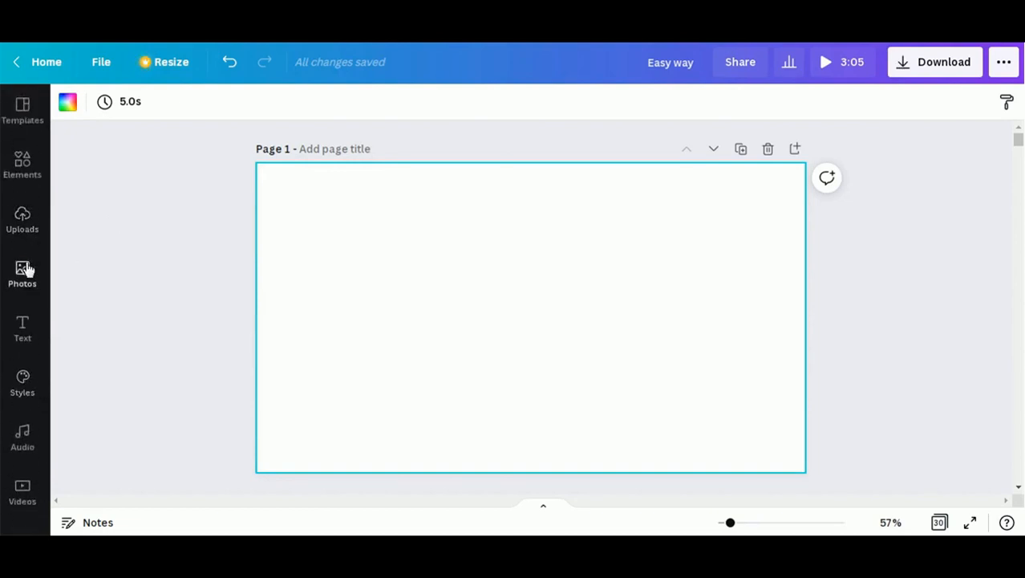
- Add the recently used park photo of the woman under blossoming trees to the page
left_click(23, 268)
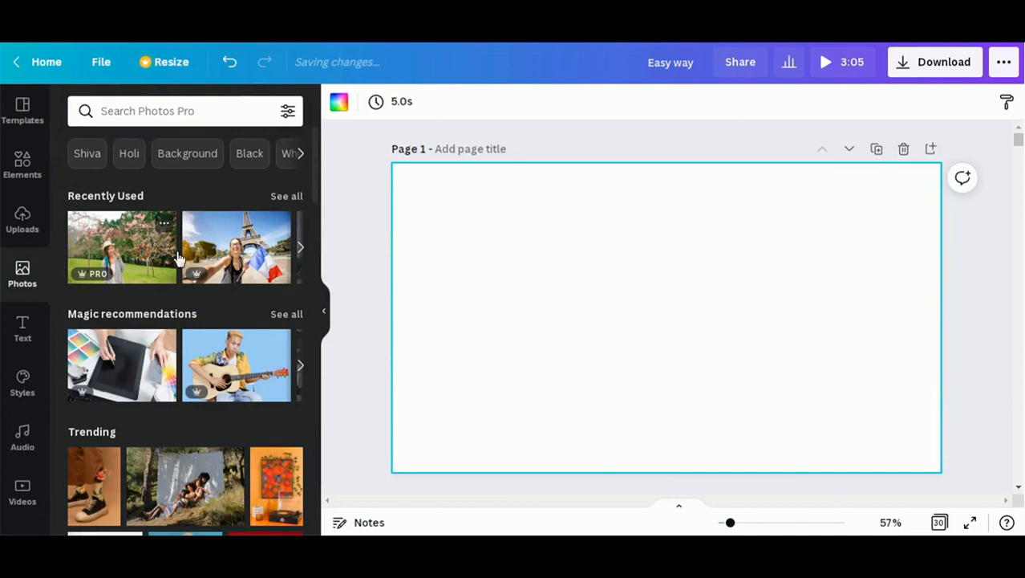
left_click(121, 246)
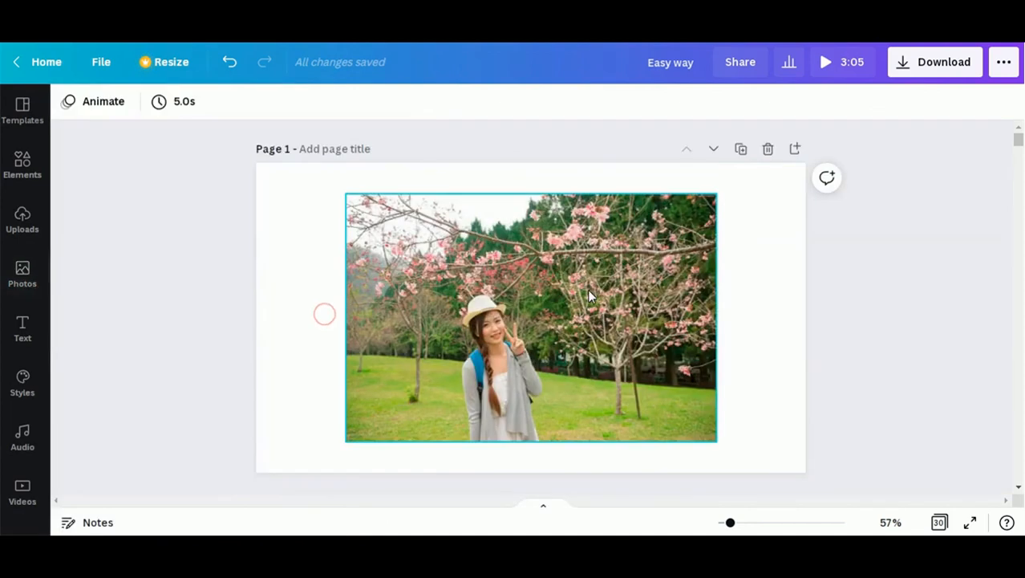
- Enlarge the park photo from its corners until it spans the full page height
left_click(531, 317)
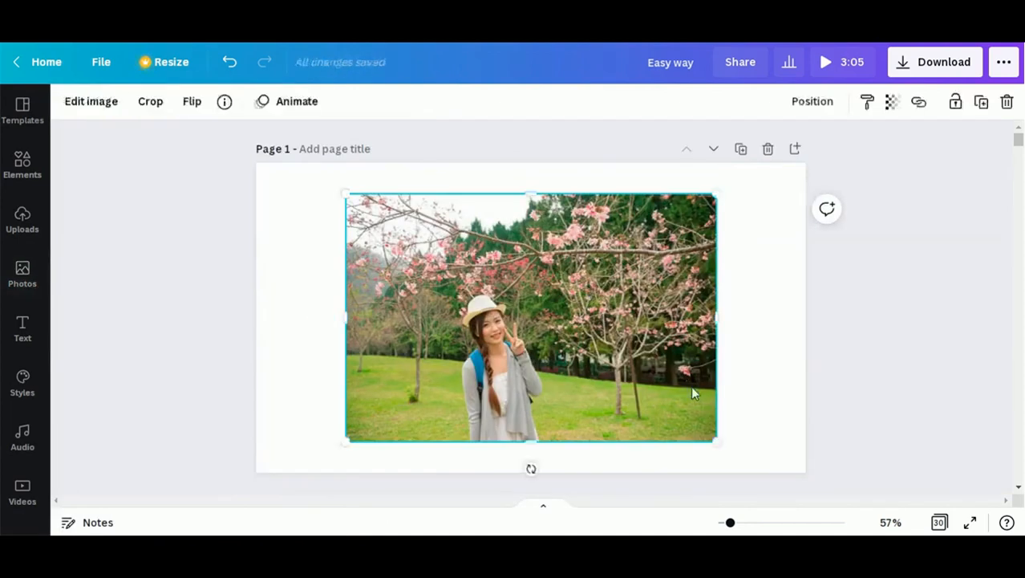
left_click_drag(716, 442, 744, 461)
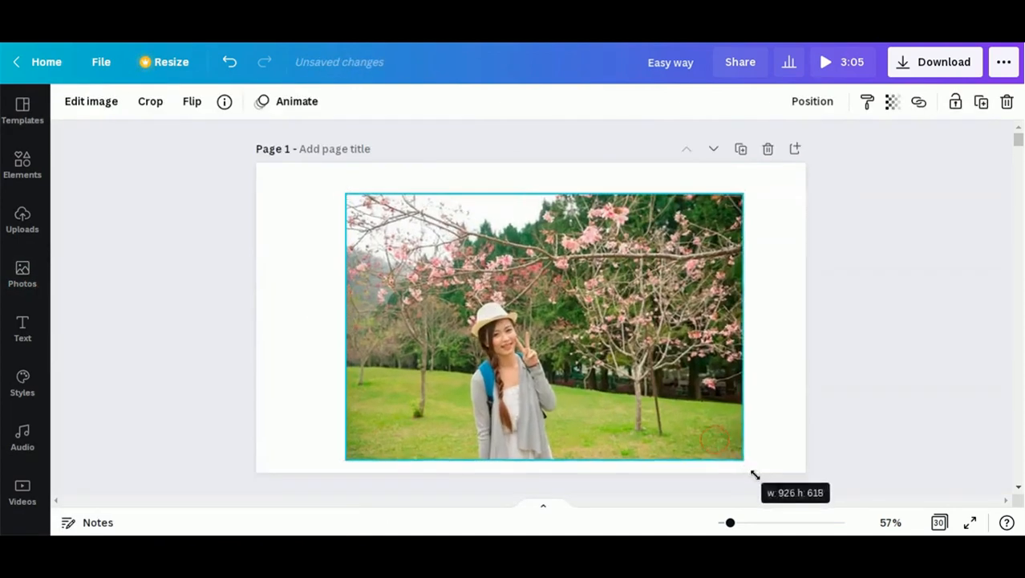
left_click_drag(754, 473, 770, 478)
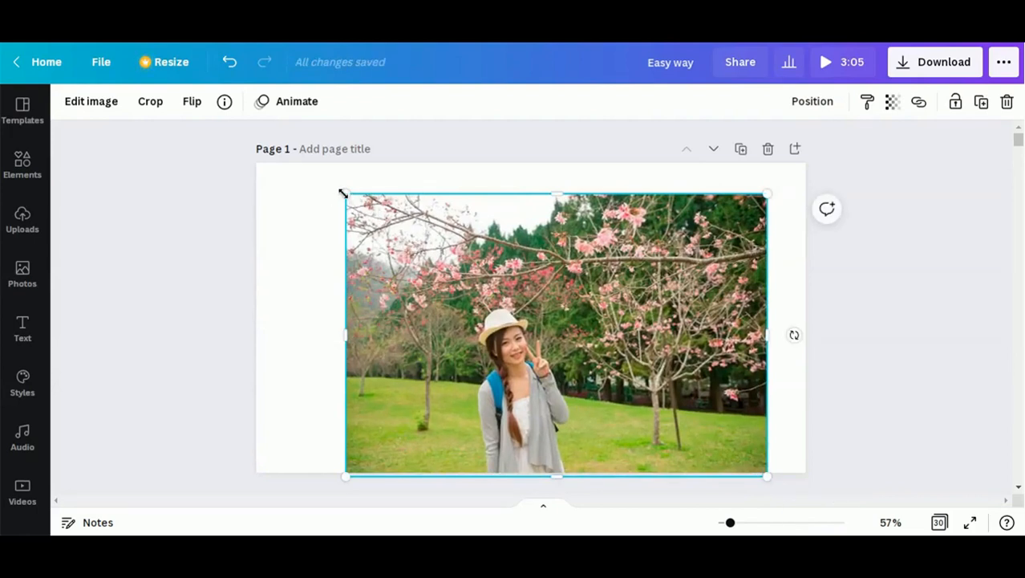
left_click_drag(345, 194, 299, 164)
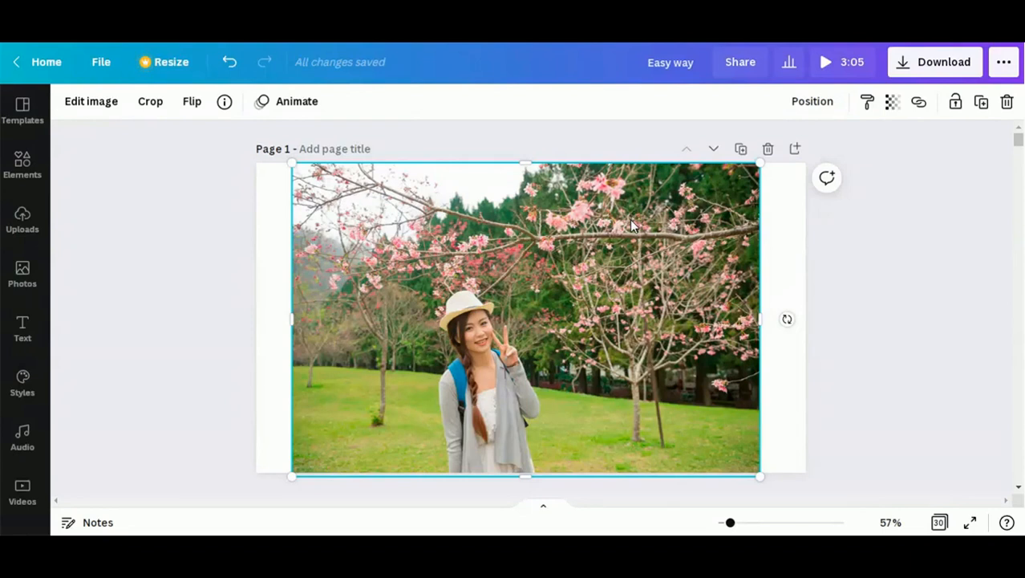
- Bring up the photo's context menu to copy it
right_click(632, 227)
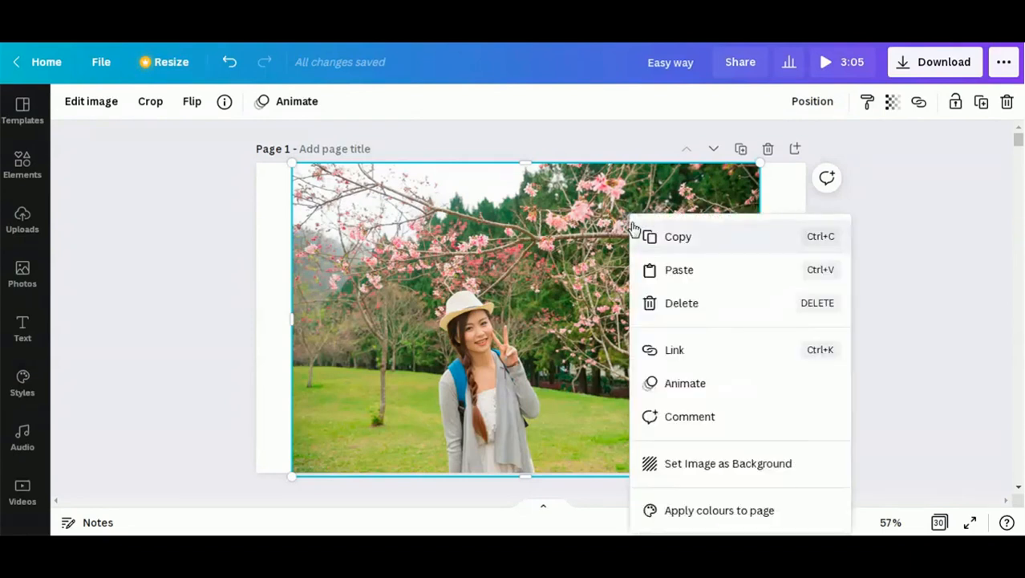
mouse_move(685, 468)
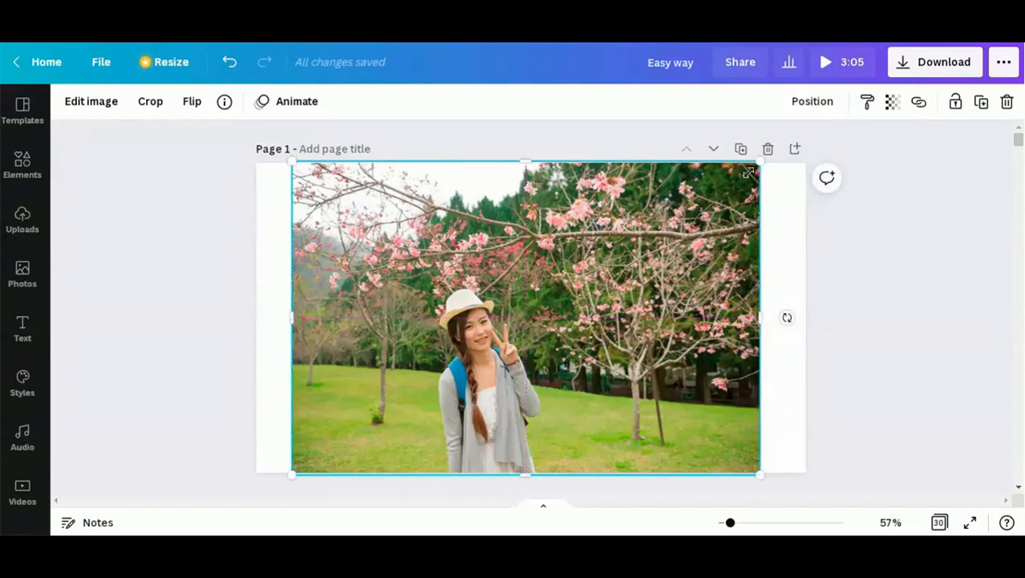
mouse_move(820, 105)
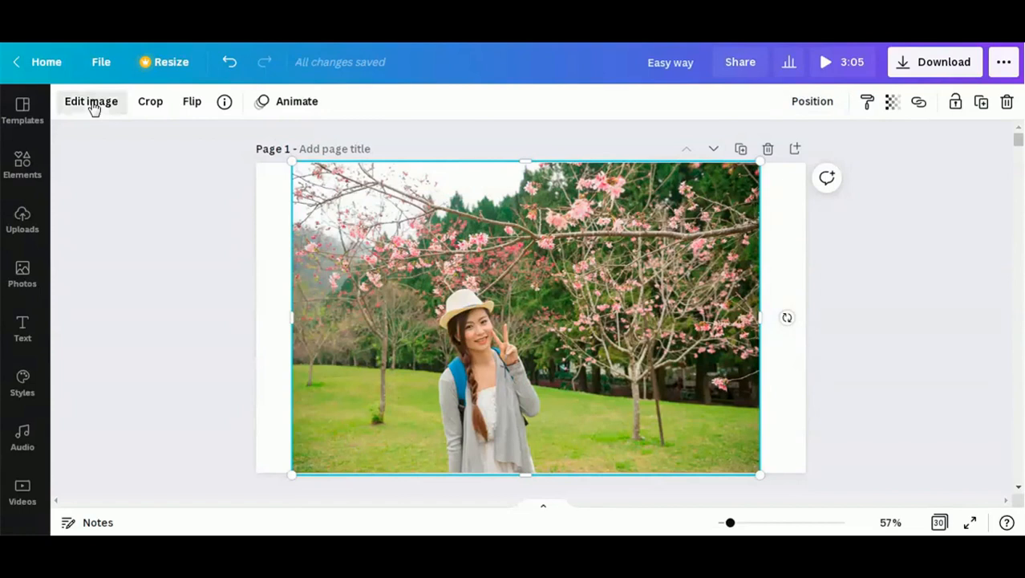
- Apply BG Remover from Edit image to the top copy
left_click(90, 101)
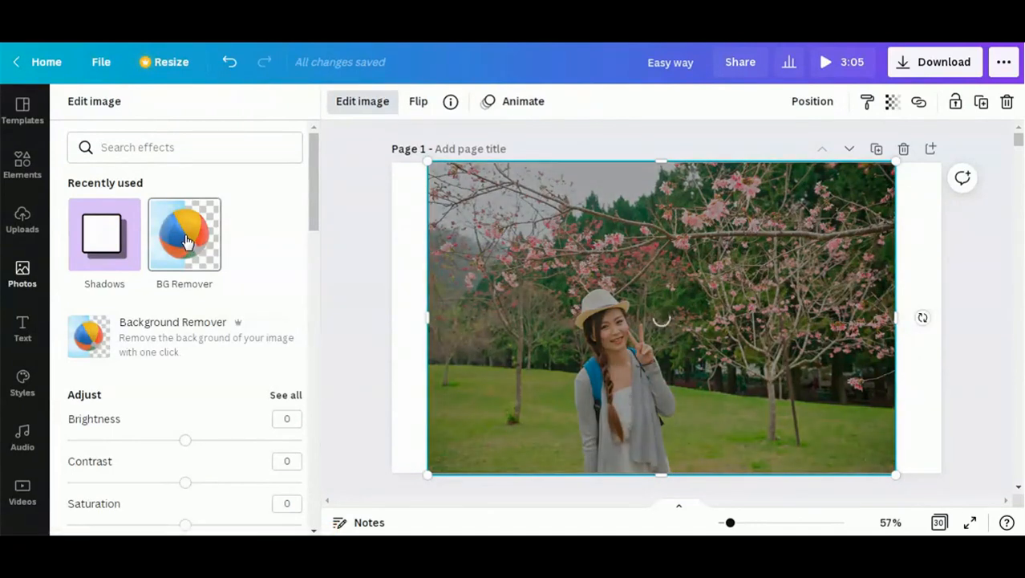
left_click(184, 234)
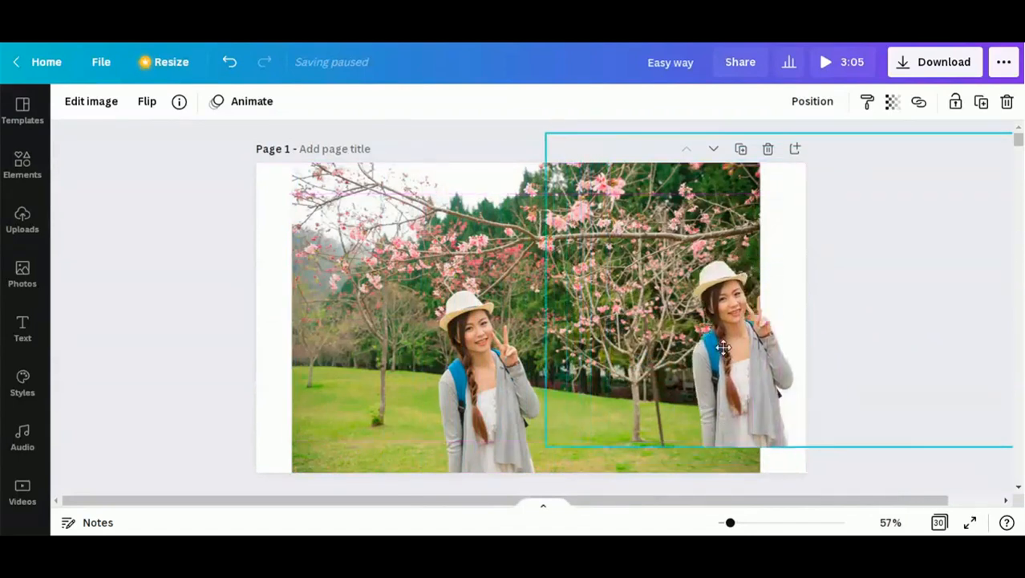
- Align the cutout over the woman in the original, then select the underlying photo
left_click_drag(722, 347, 477, 366)
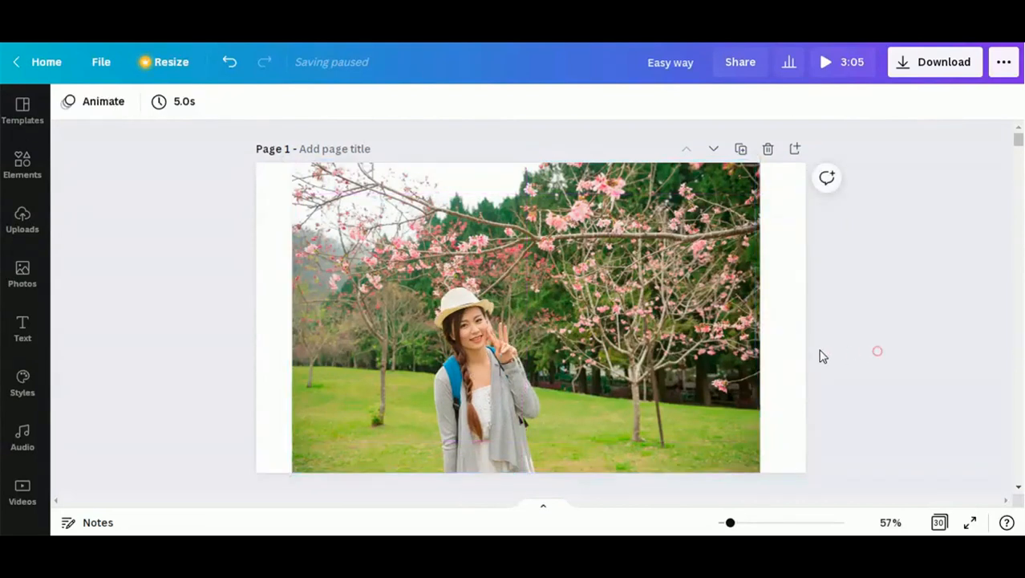
left_click(525, 321)
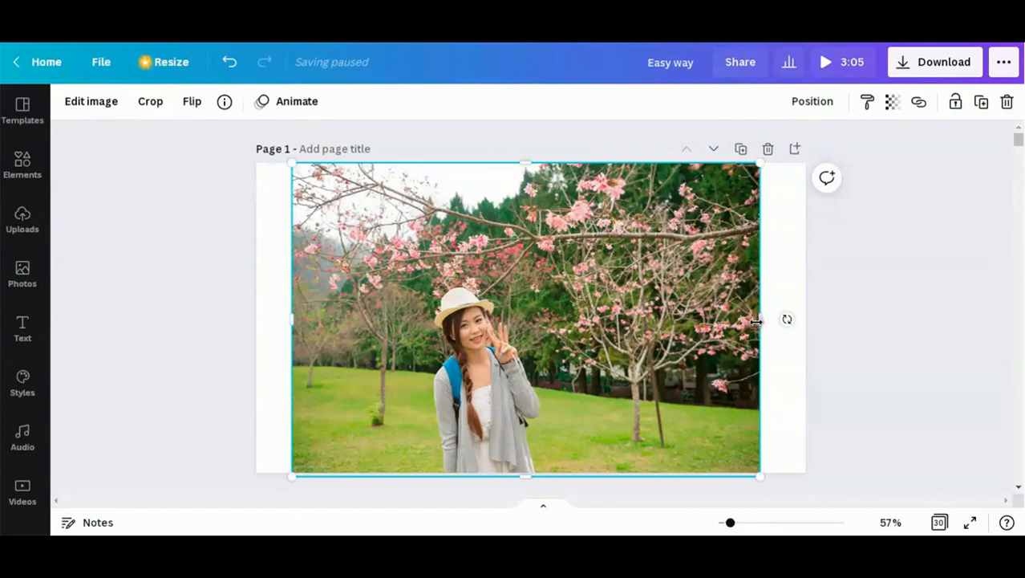
mouse_move(605, 229)
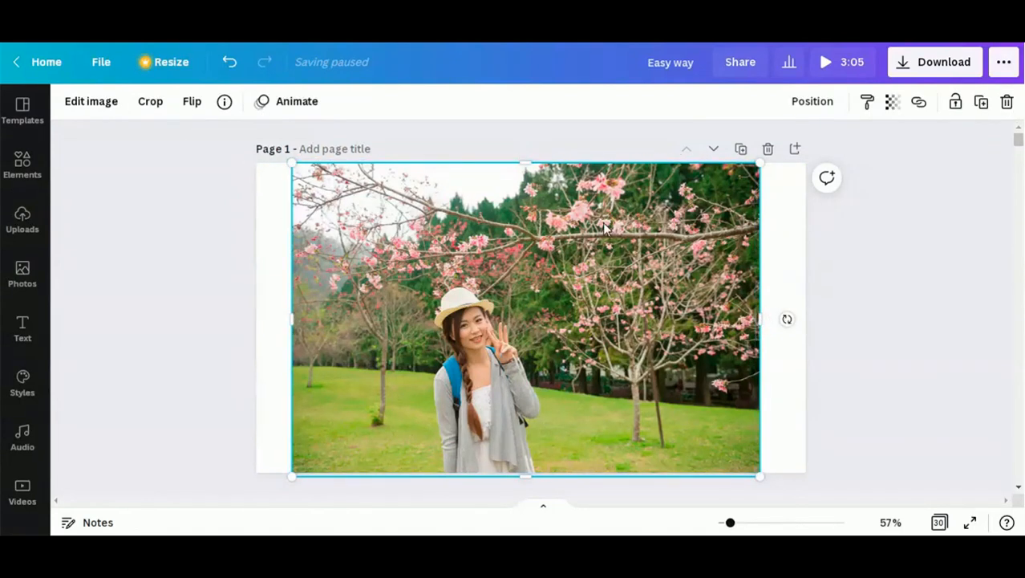
mouse_move(91, 101)
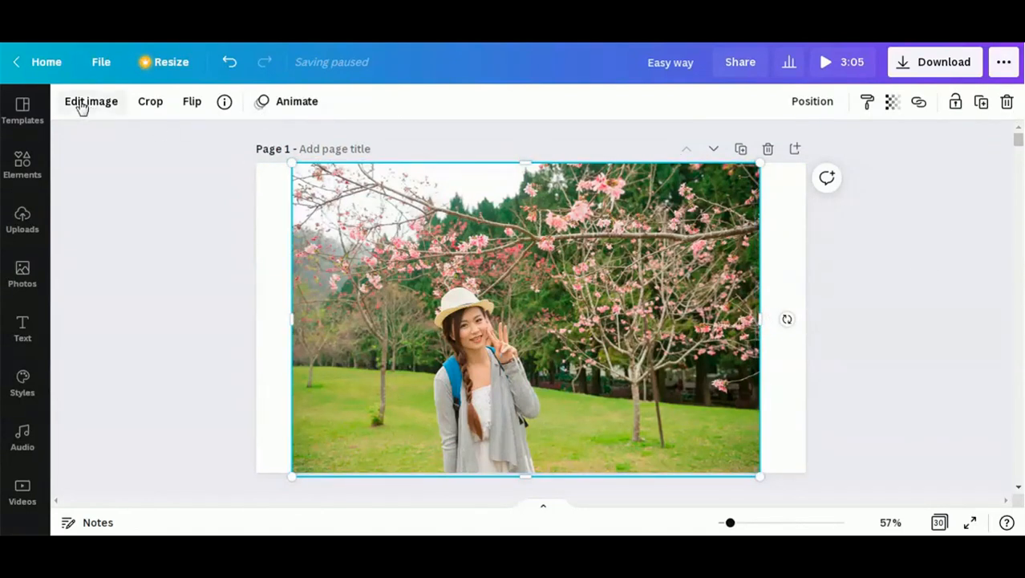
- Show all Adjust settings for the background photo in Edit image
left_click(91, 101)
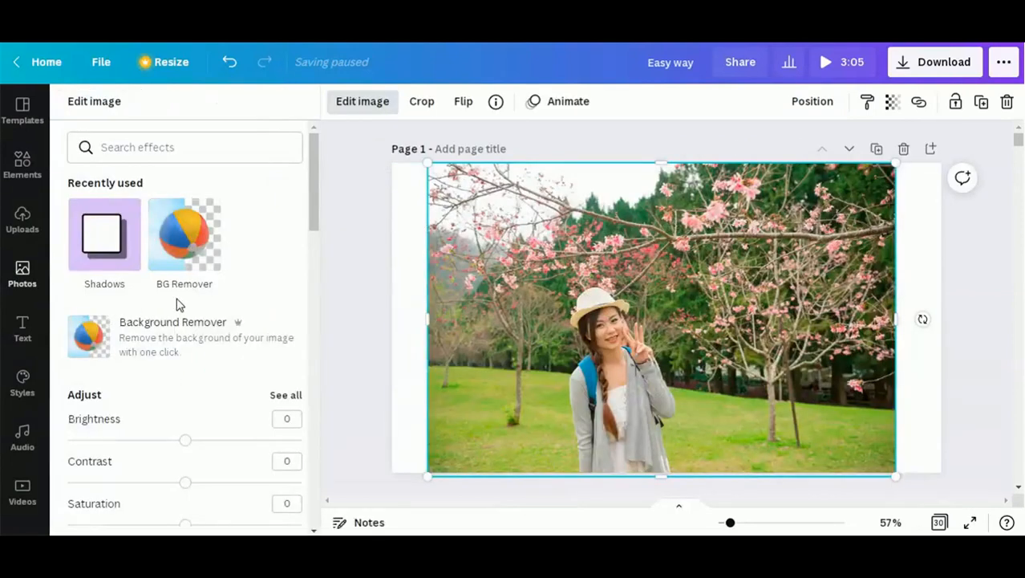
scroll("down", 3)
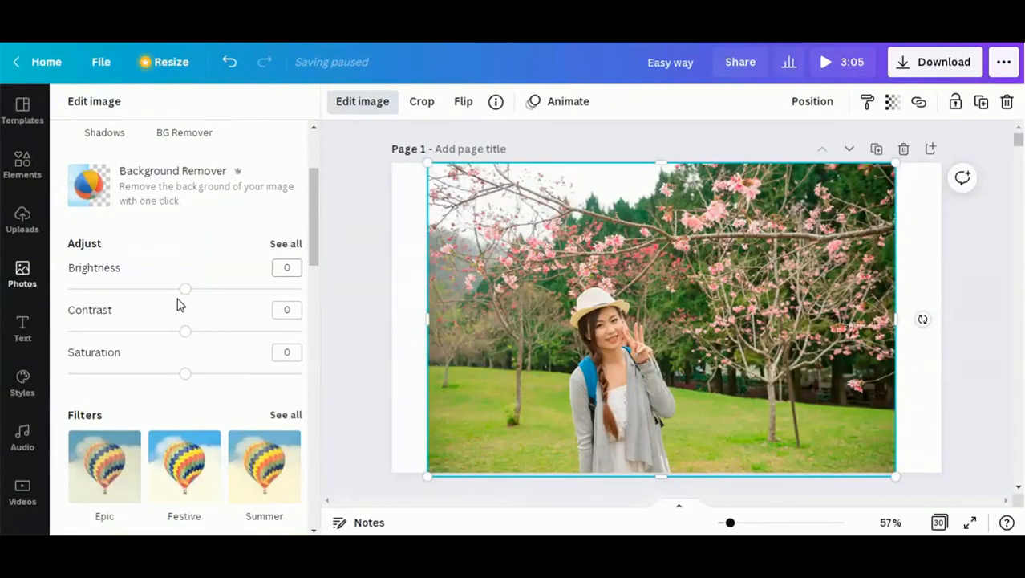
mouse_move(176, 343)
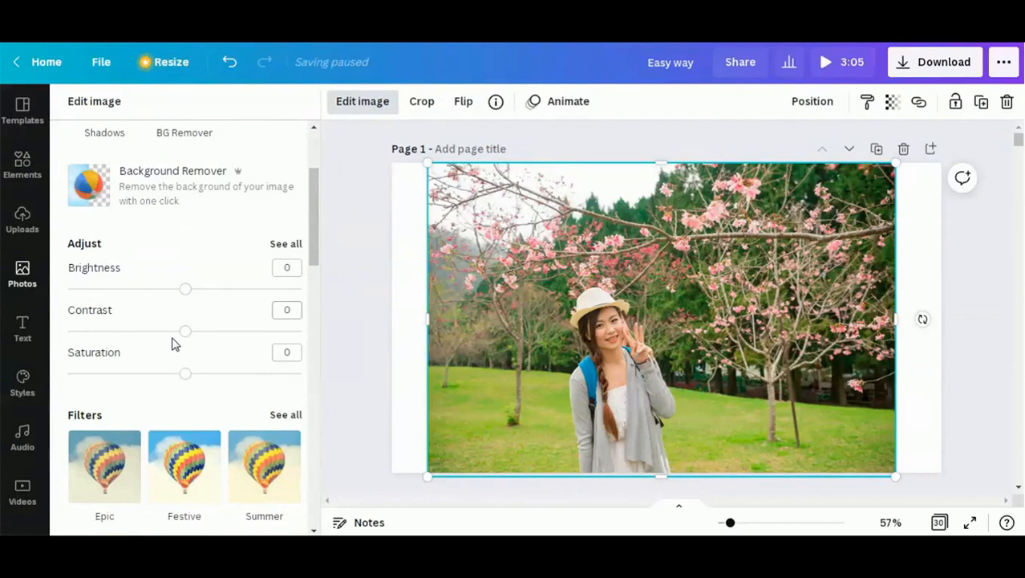
mouse_move(184, 333)
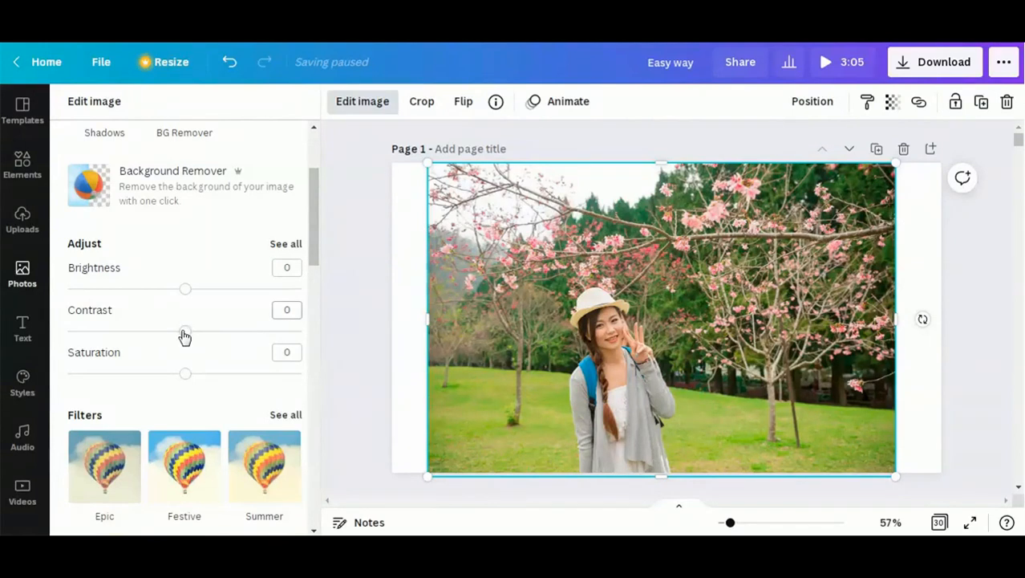
scroll("down", 3)
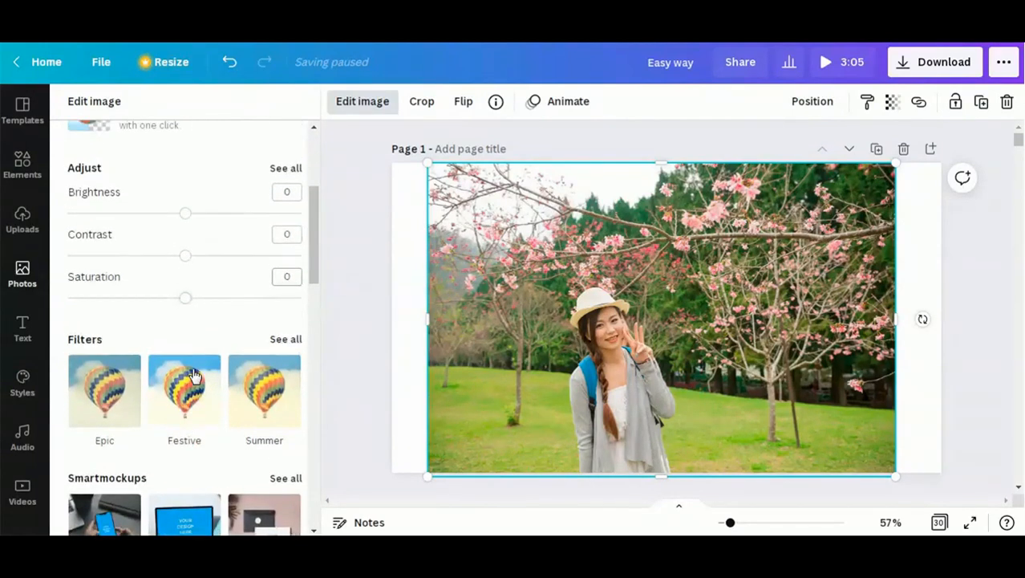
left_click(279, 171)
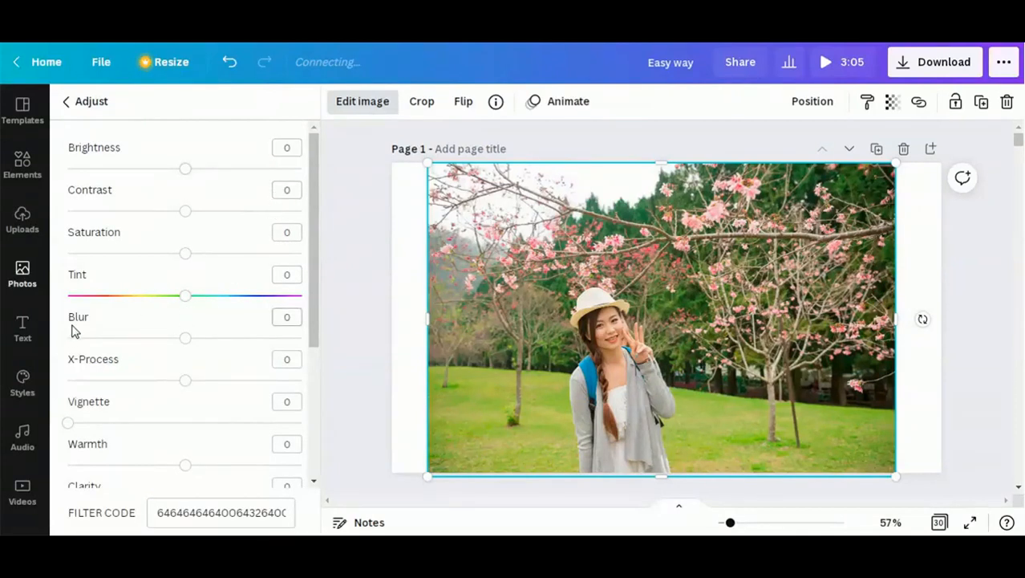
mouse_move(186, 341)
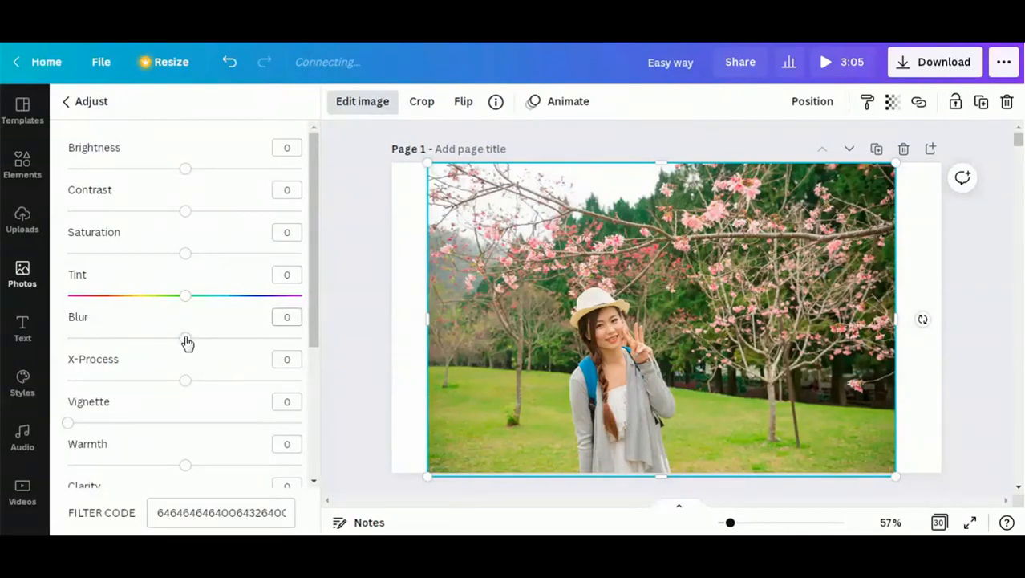
- Set the background photo's Blur slider to about 20
left_click_drag(184, 338, 207, 338)
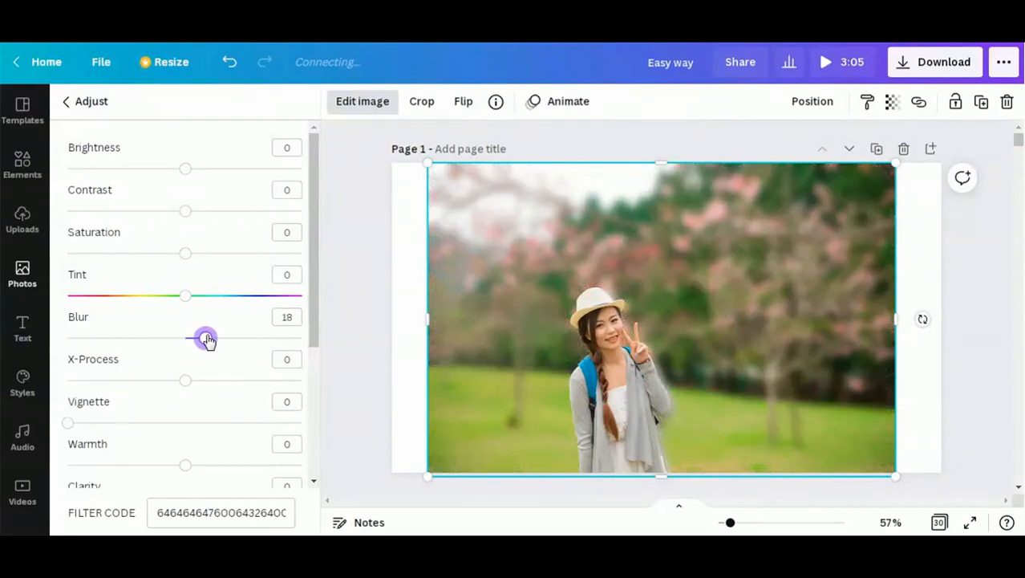
left_click_drag(206, 337, 196, 337)
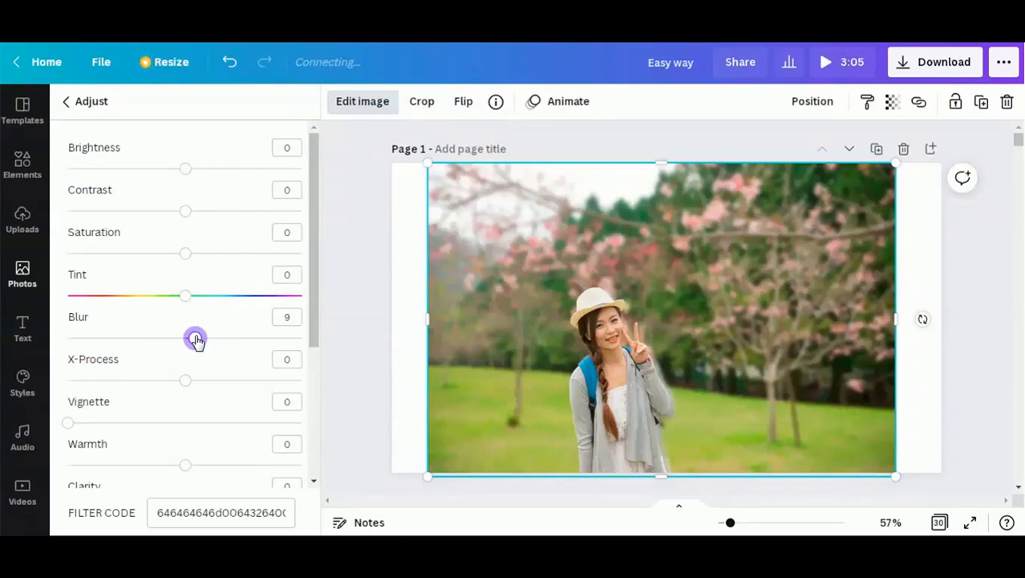
left_click_drag(197, 337, 227, 338)
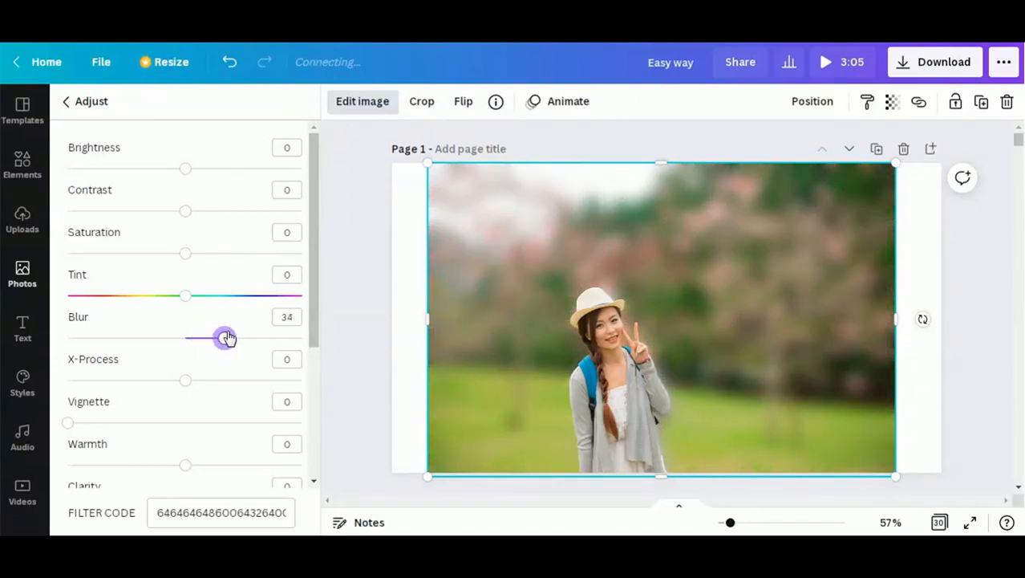
left_click_drag(227, 338, 215, 337)
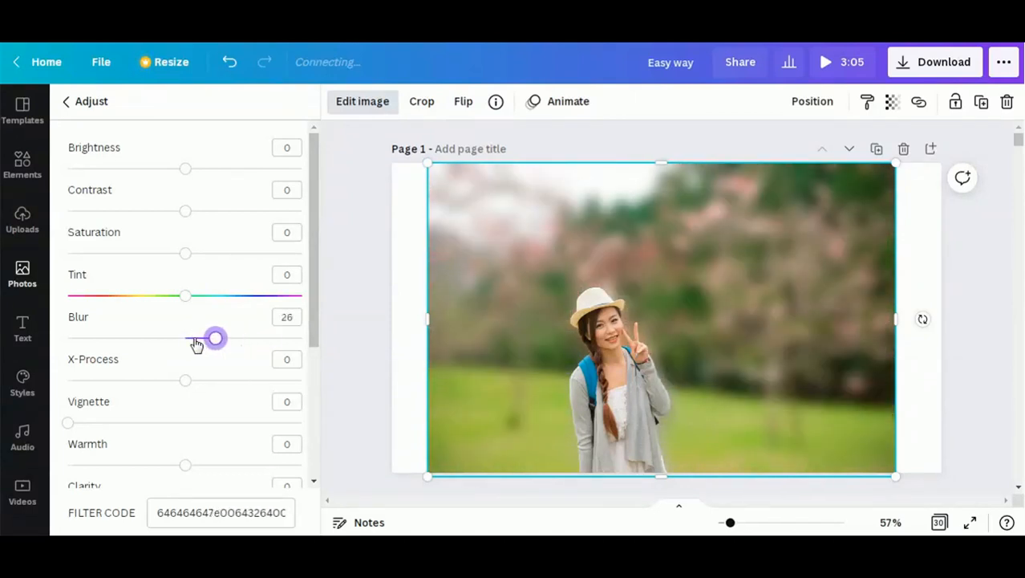
left_click_drag(215, 337, 178, 337)
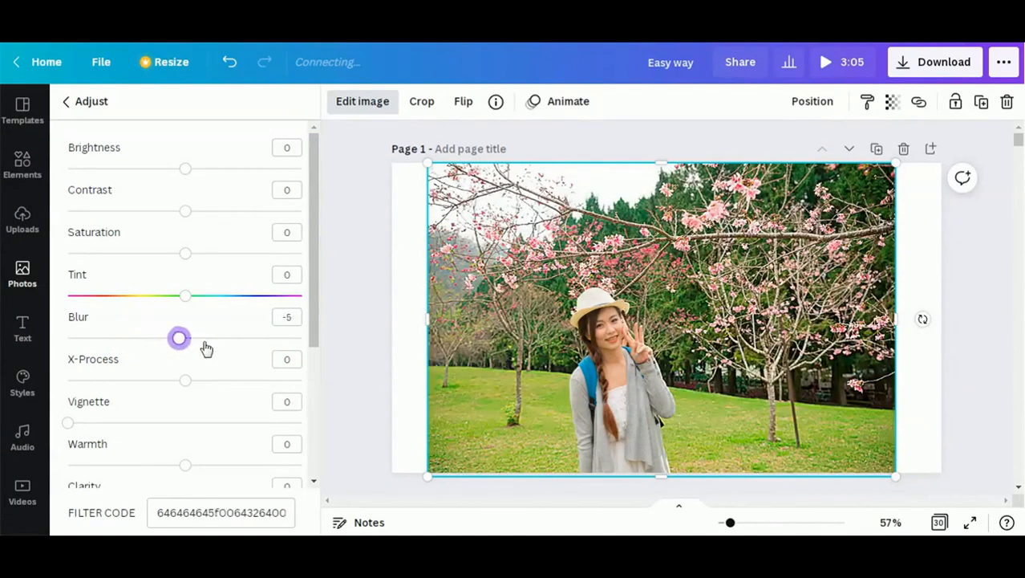
left_click_drag(178, 336, 204, 337)
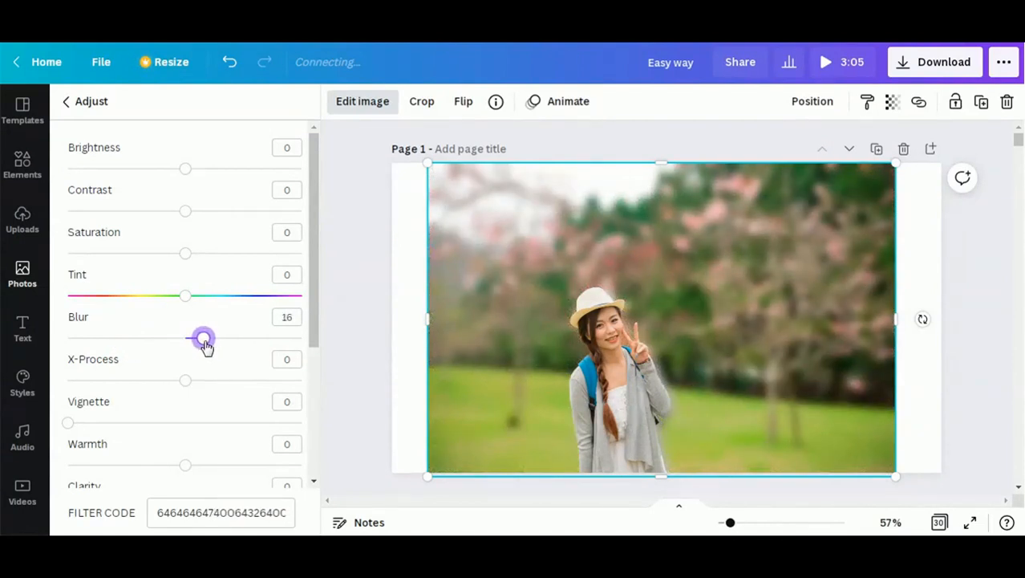
left_click_drag(203, 337, 208, 338)
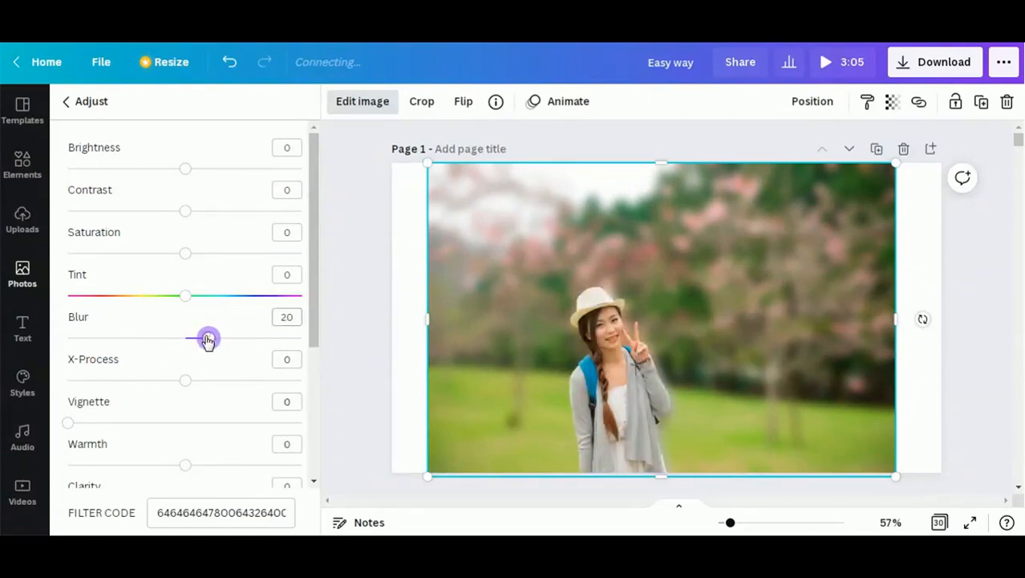
left_click_drag(208, 337, 198, 337)
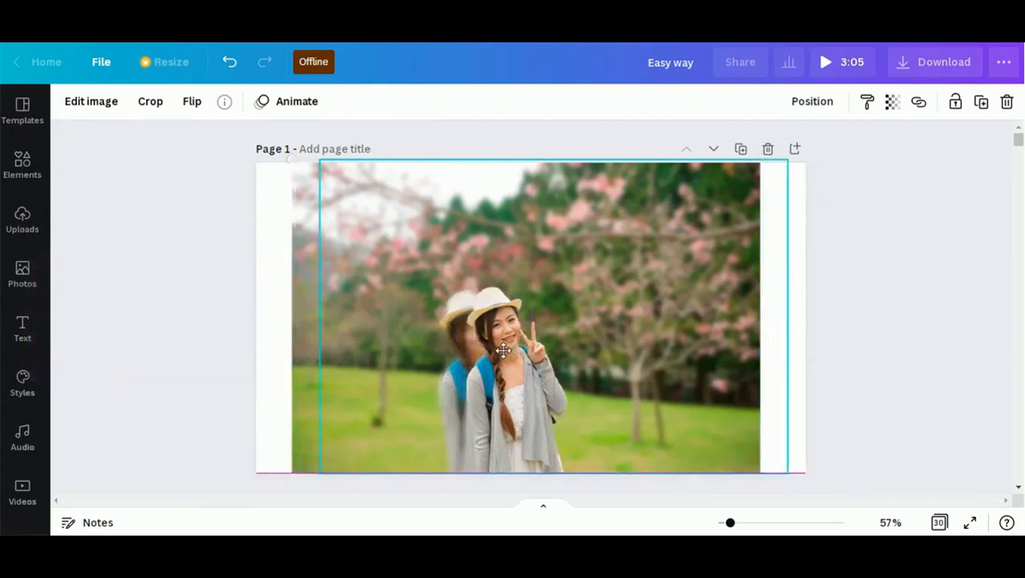
- Nudge the sharp cutout left to match the woman's figure in the blurred photo
left_click_drag(504, 349, 479, 349)
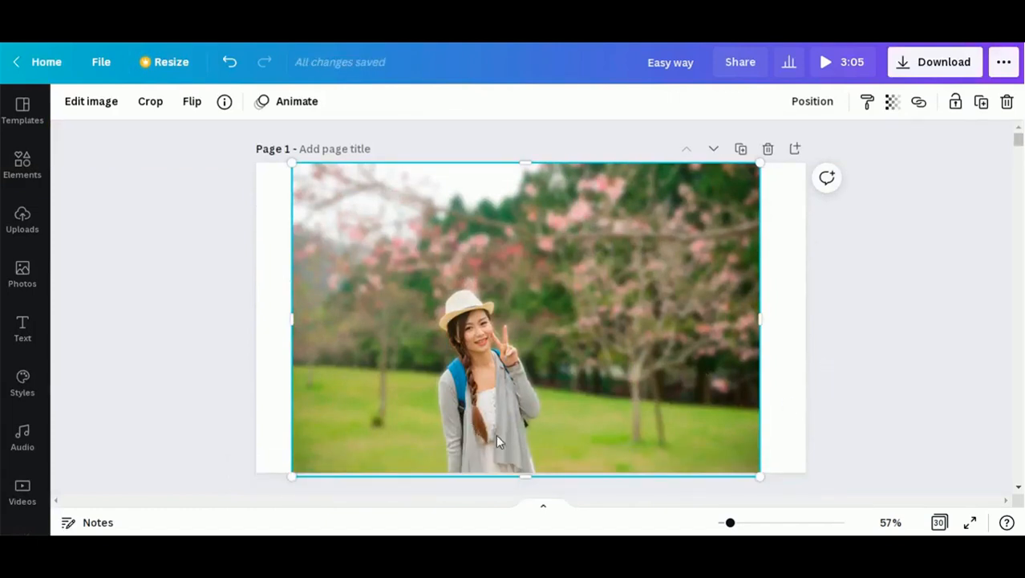
mouse_move(495, 430)
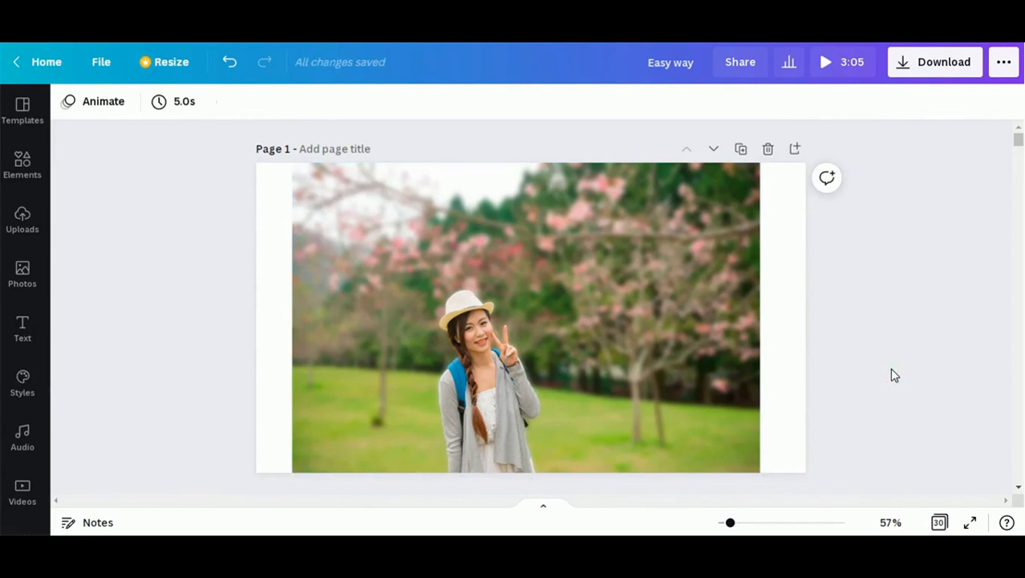
mouse_move(989, 520)
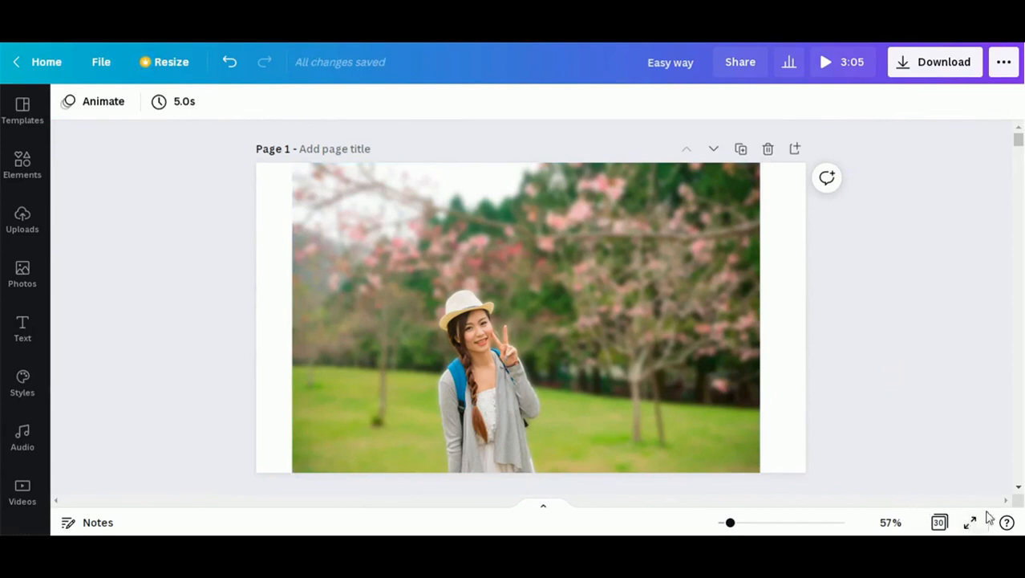
mouse_move(971, 524)
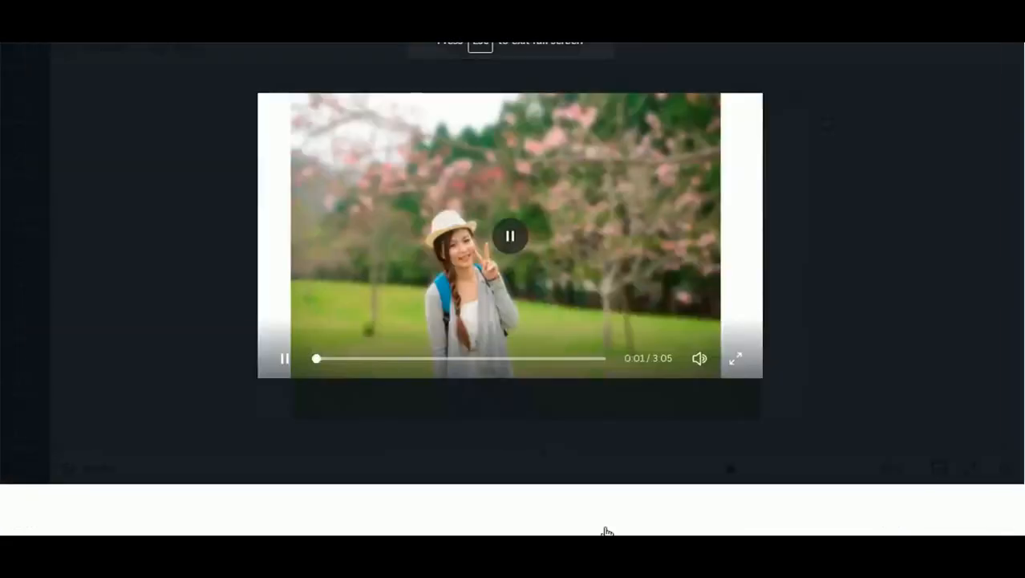
- Present the design full screen and pause playback
left_click(735, 357)
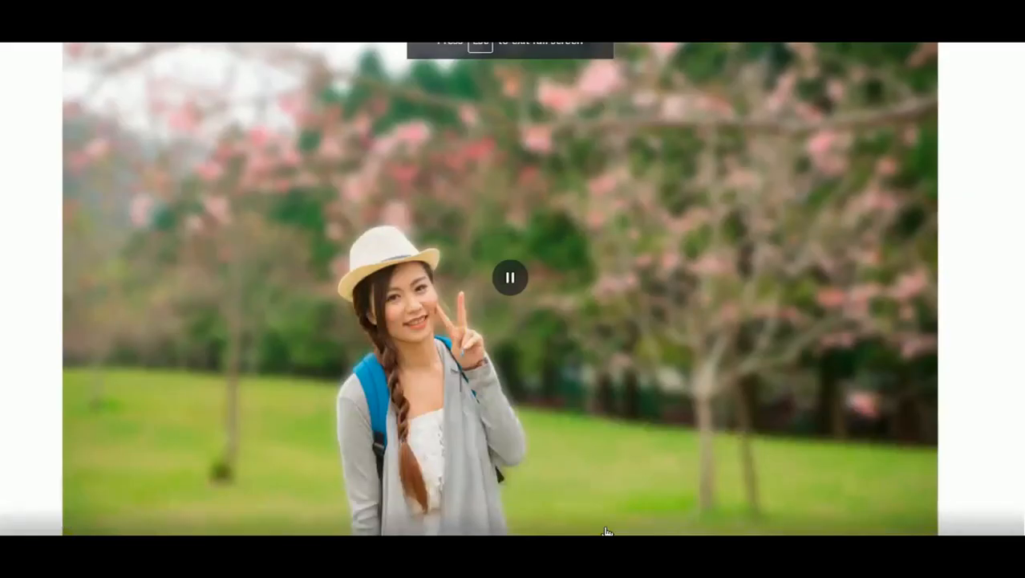
left_click(509, 276)
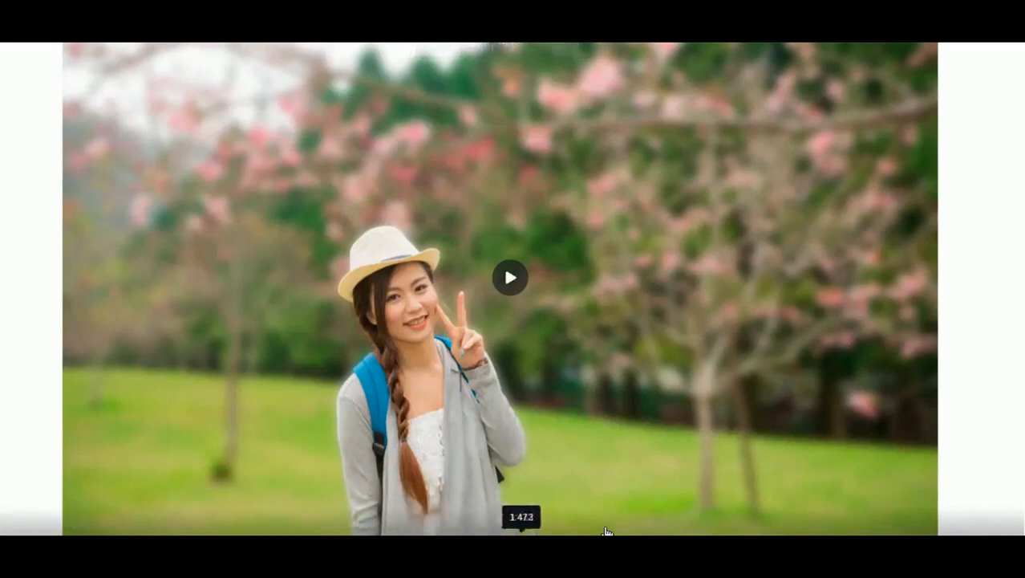